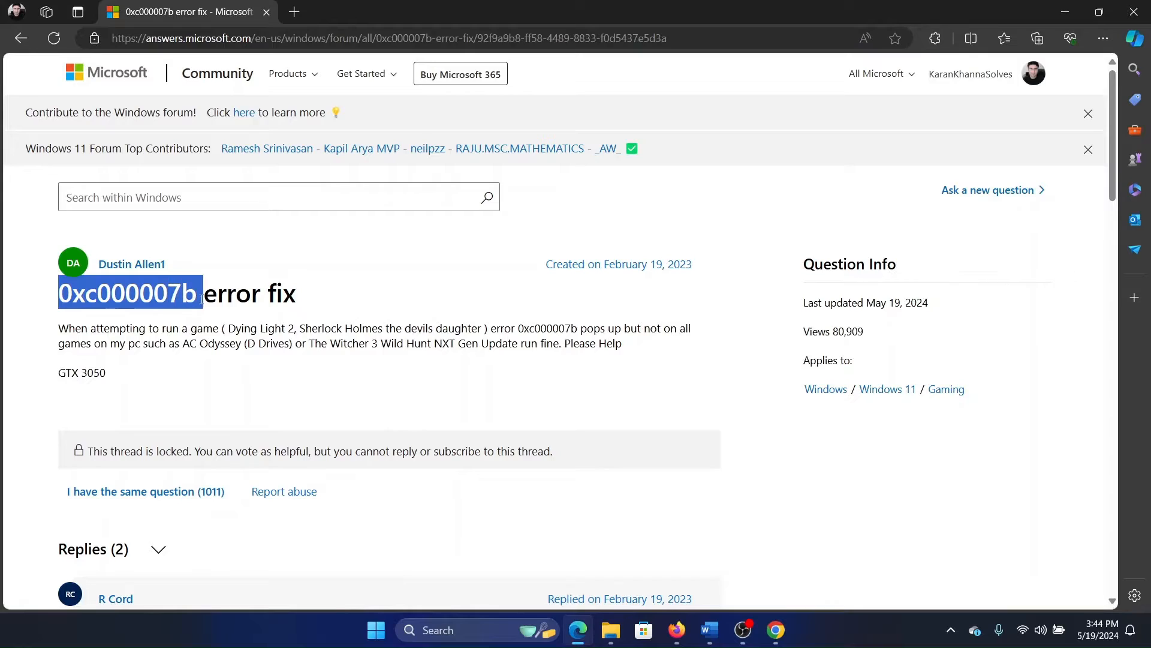
Scroll the thread and search Windows for the features/security settings.
scroll(down, 3)
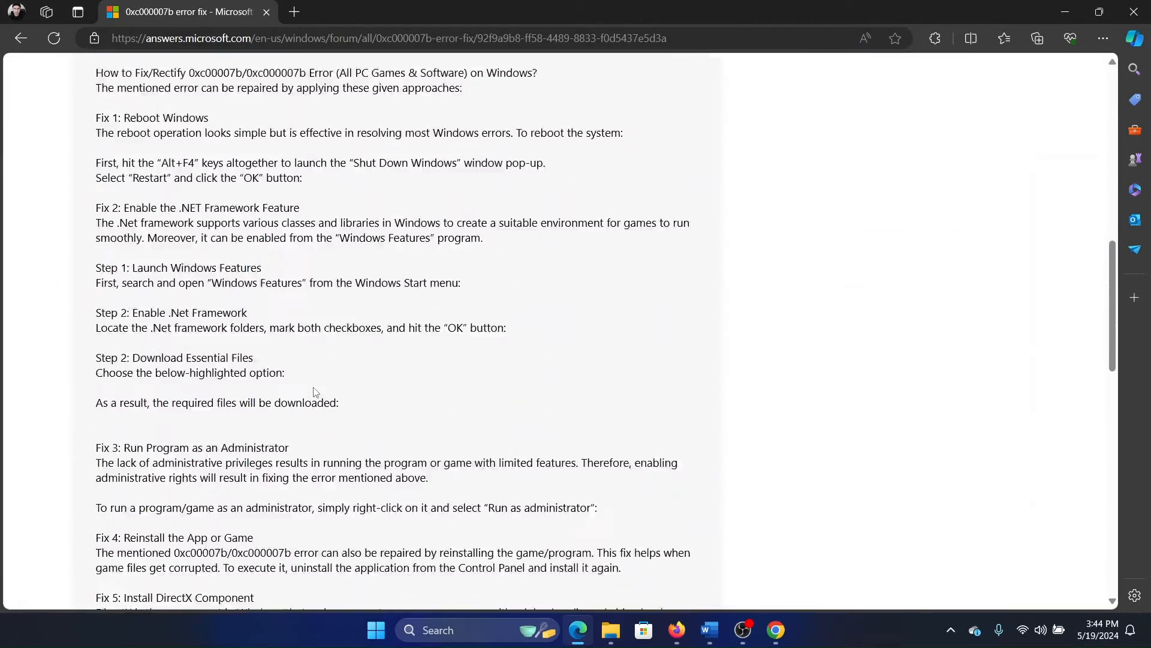
scroll(down, 3)
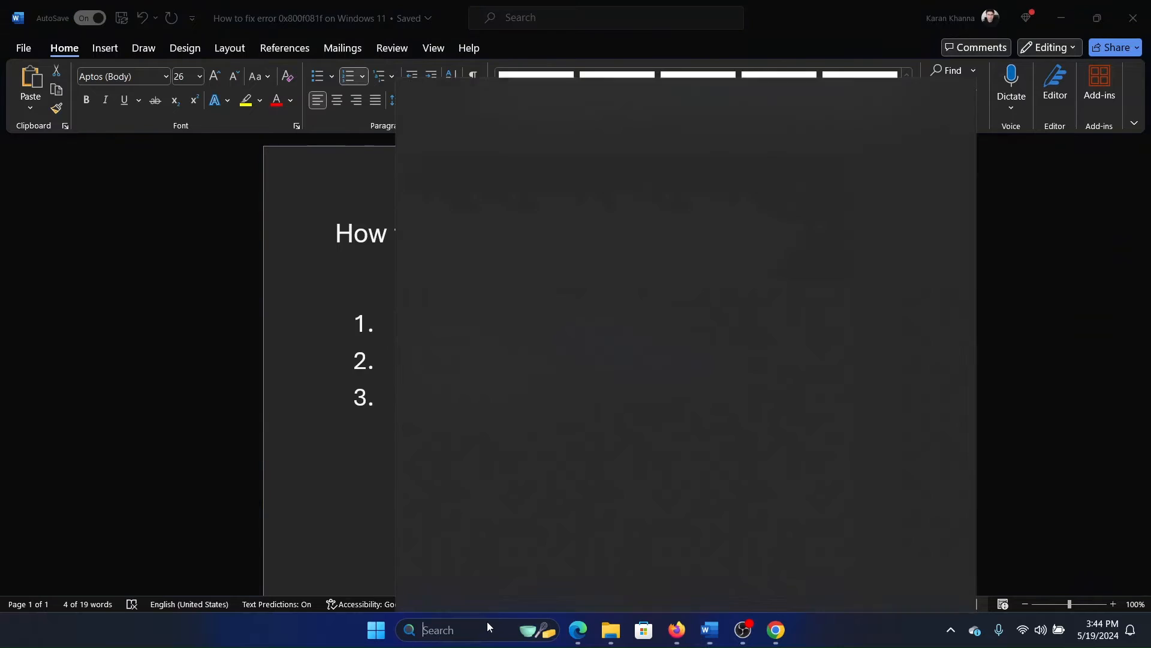
text(windows Security)
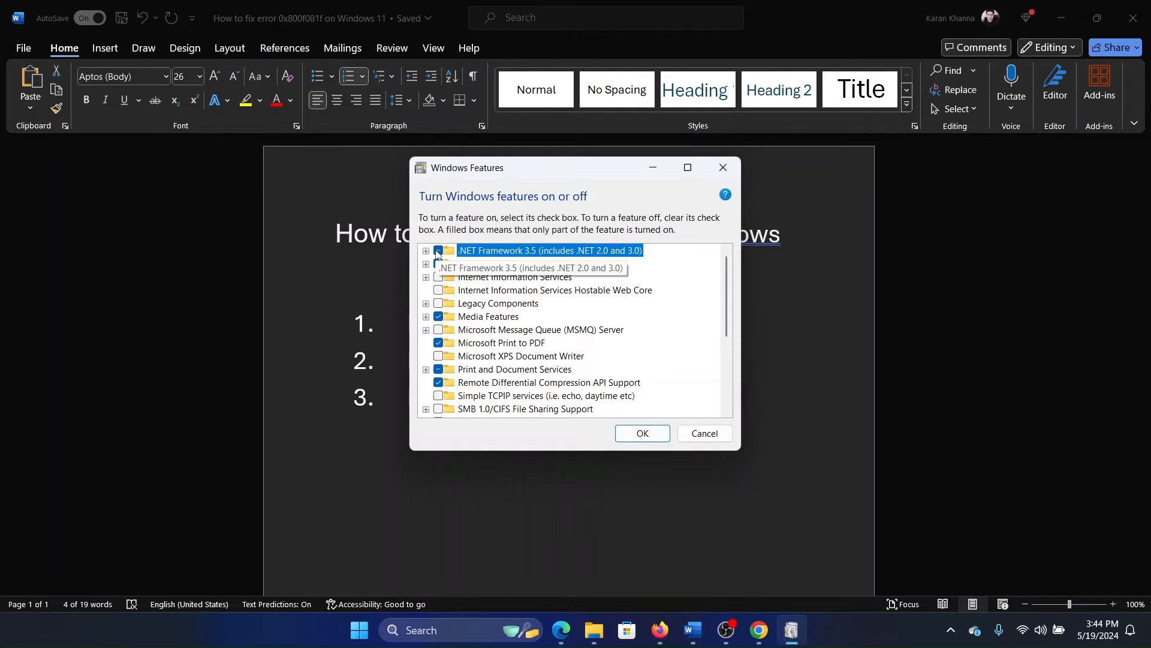
Enable .NET Framework 3.5 and 4.8 Advanced Services with sub-features and apply with OK.
click(424, 250)
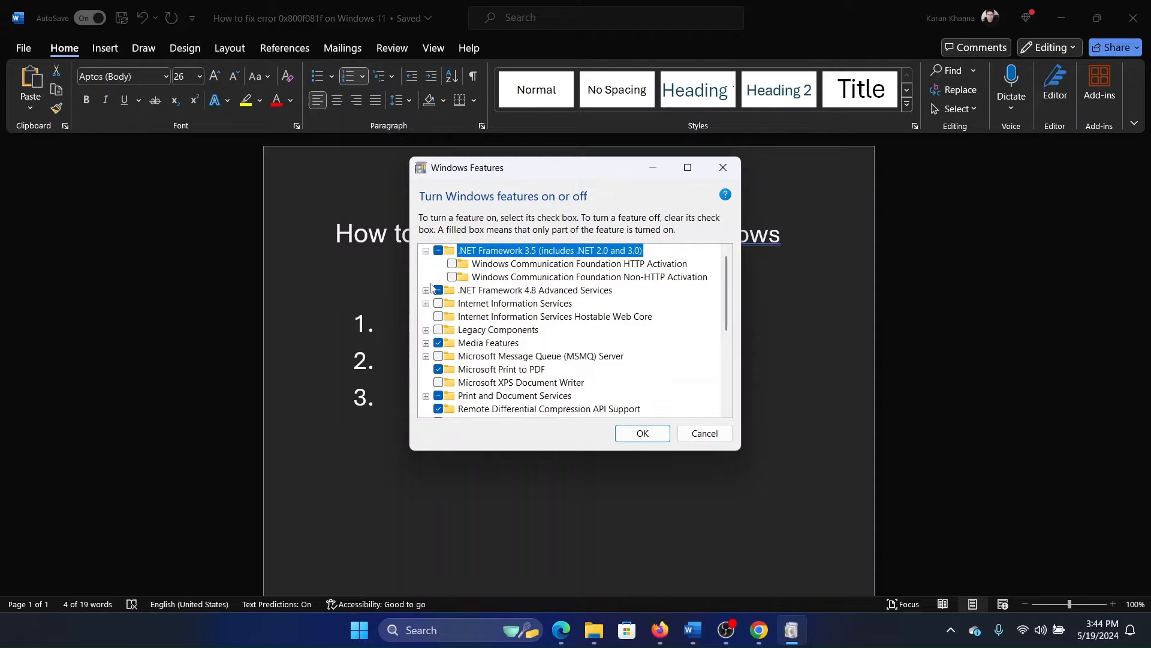
click(452, 277)
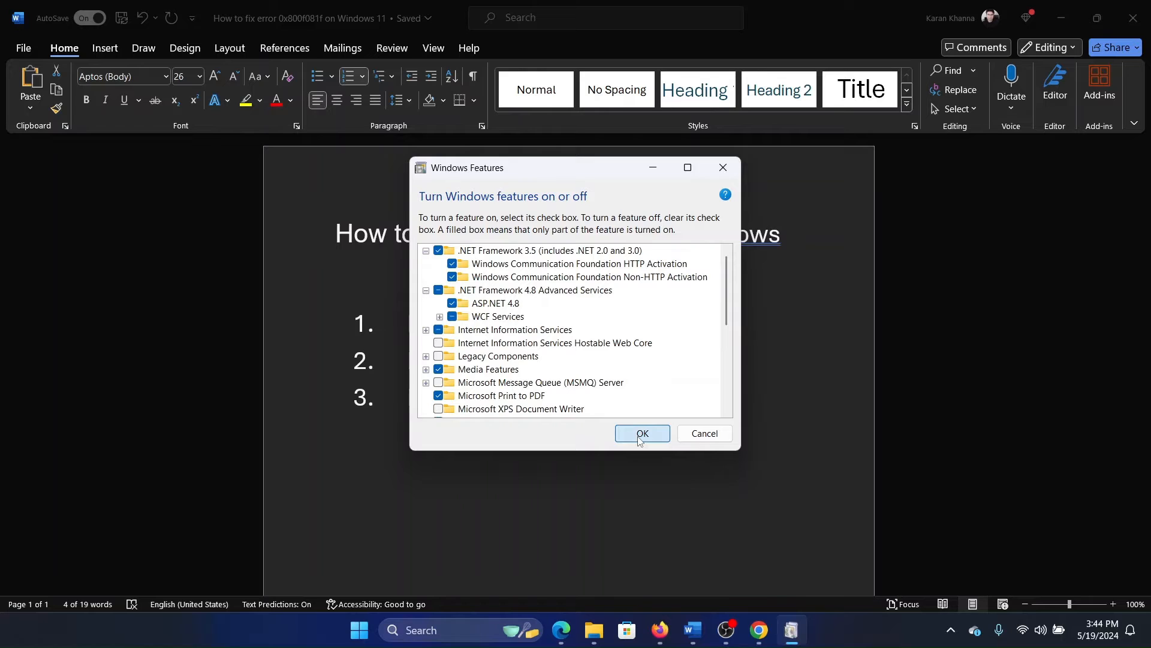
click(642, 433)
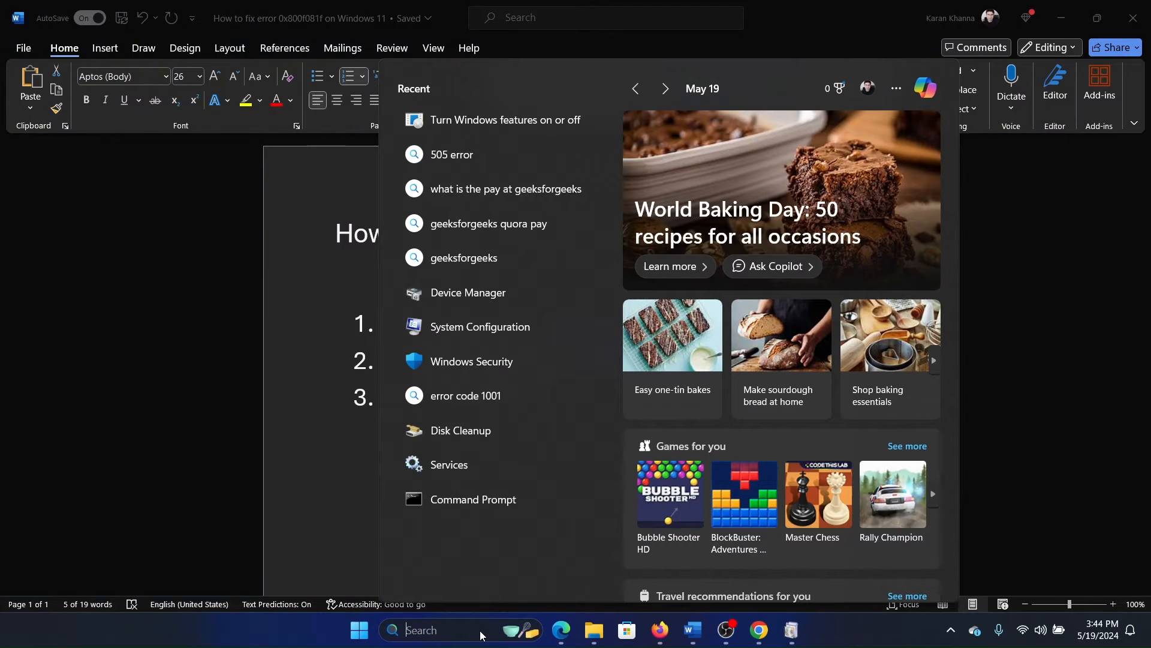
Search 'te' in Start, show Run as administrator for Microsoft Teams, and return to the thread.
text(te)
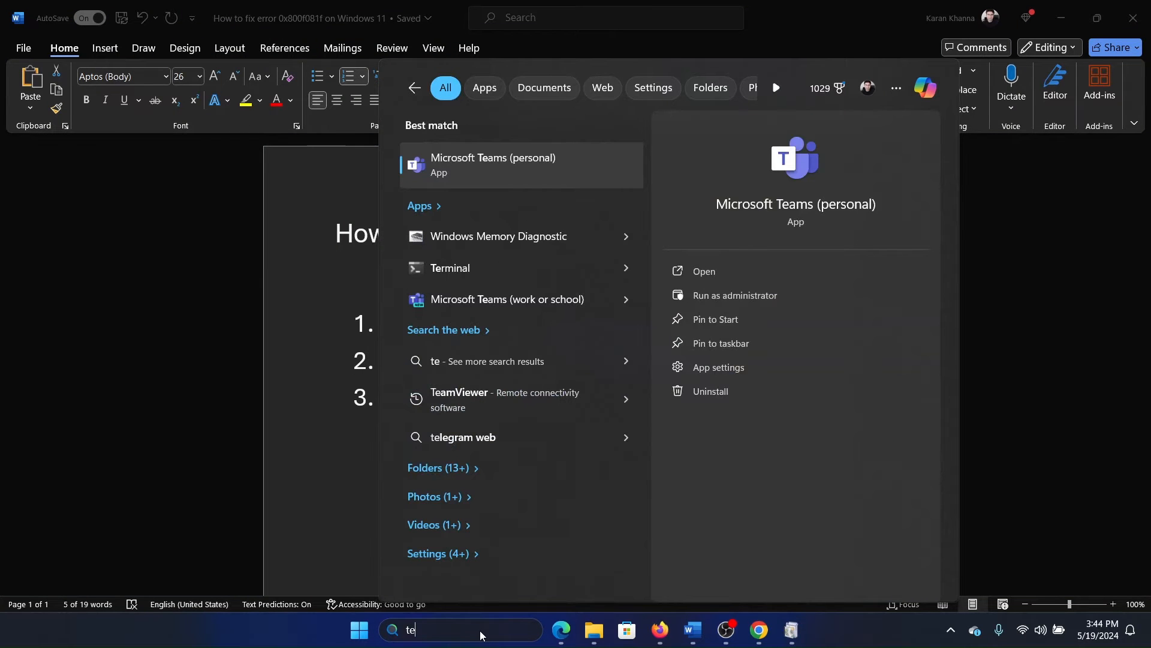
right_click(492, 164)
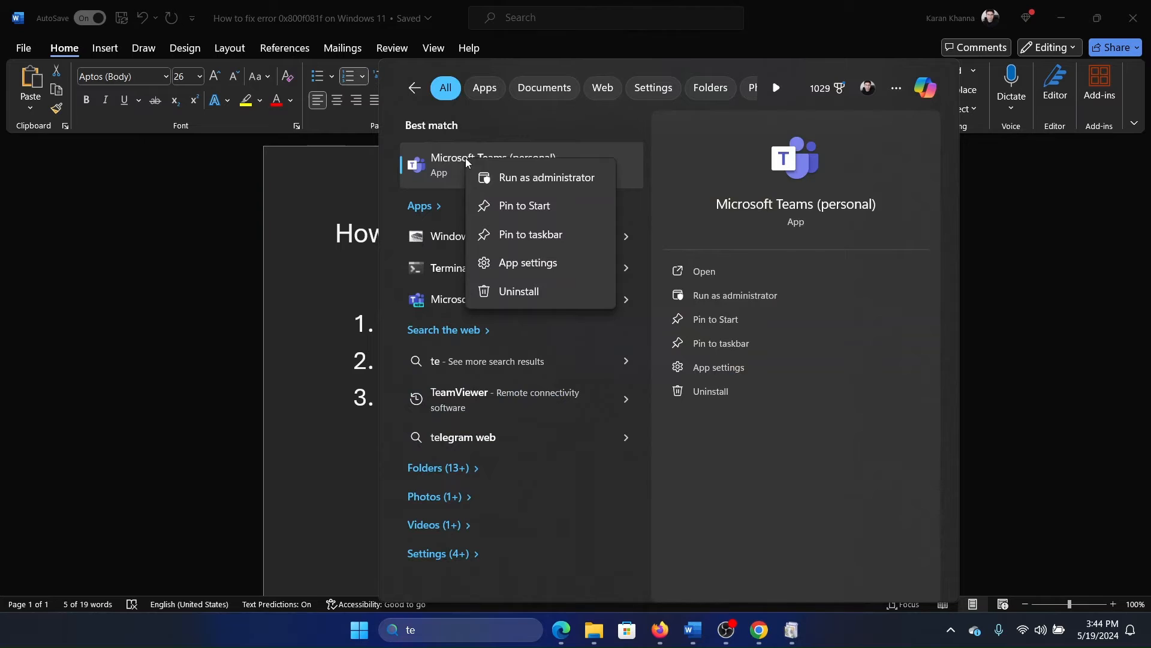
mouse_move(560, 182)
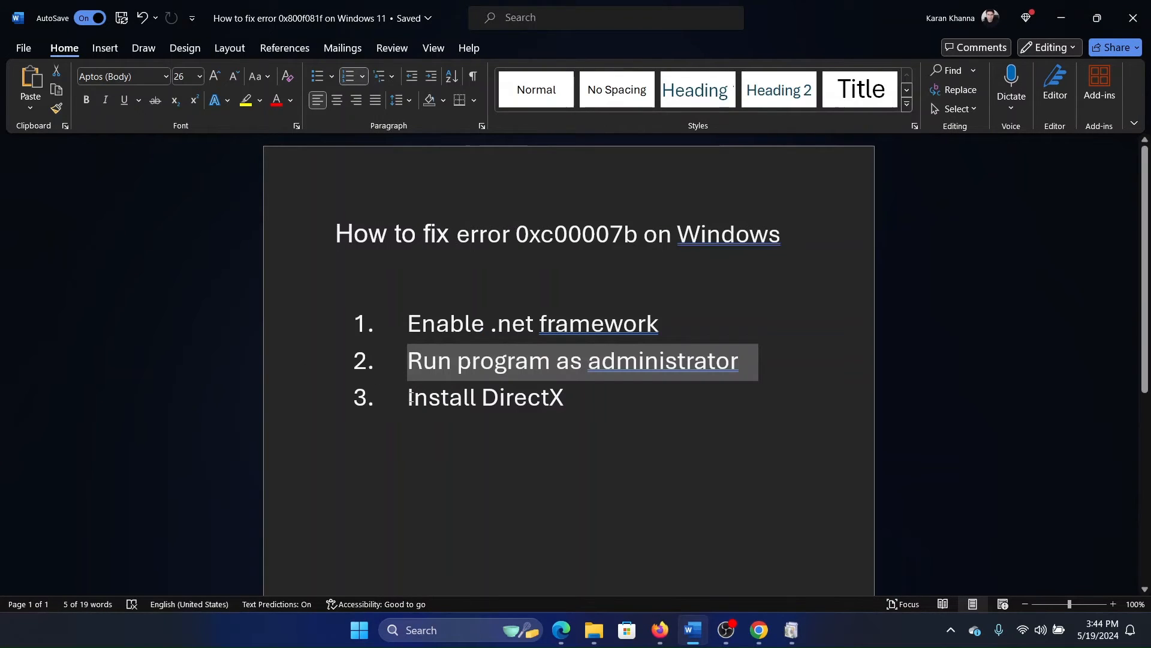
click(541, 398)
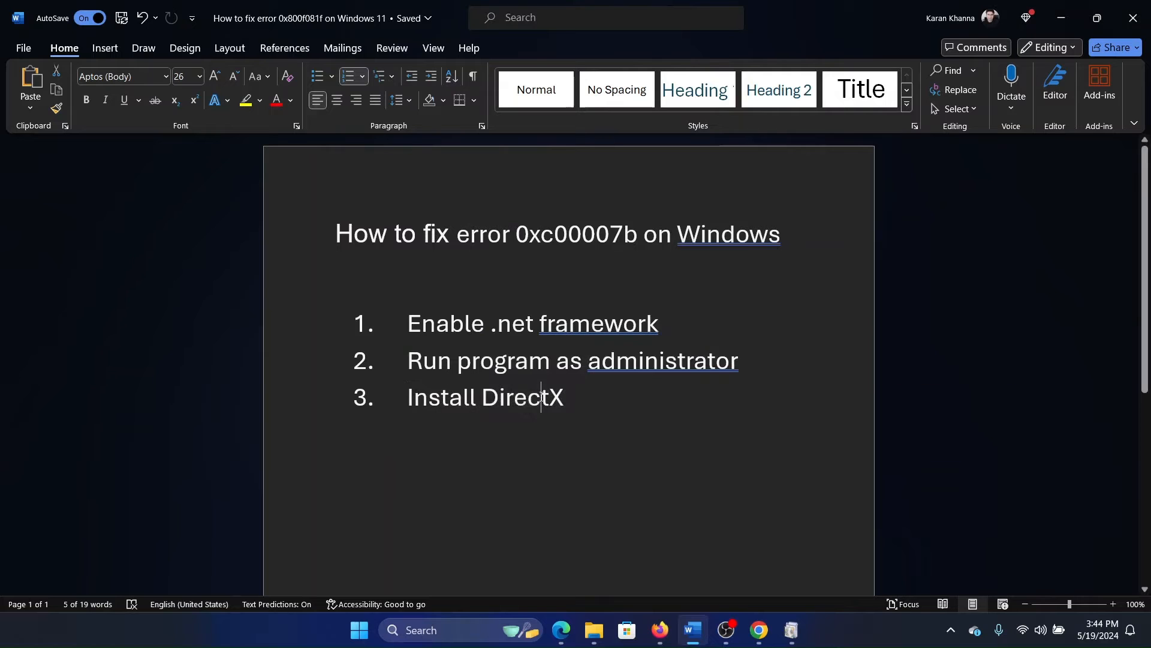
click(560, 630)
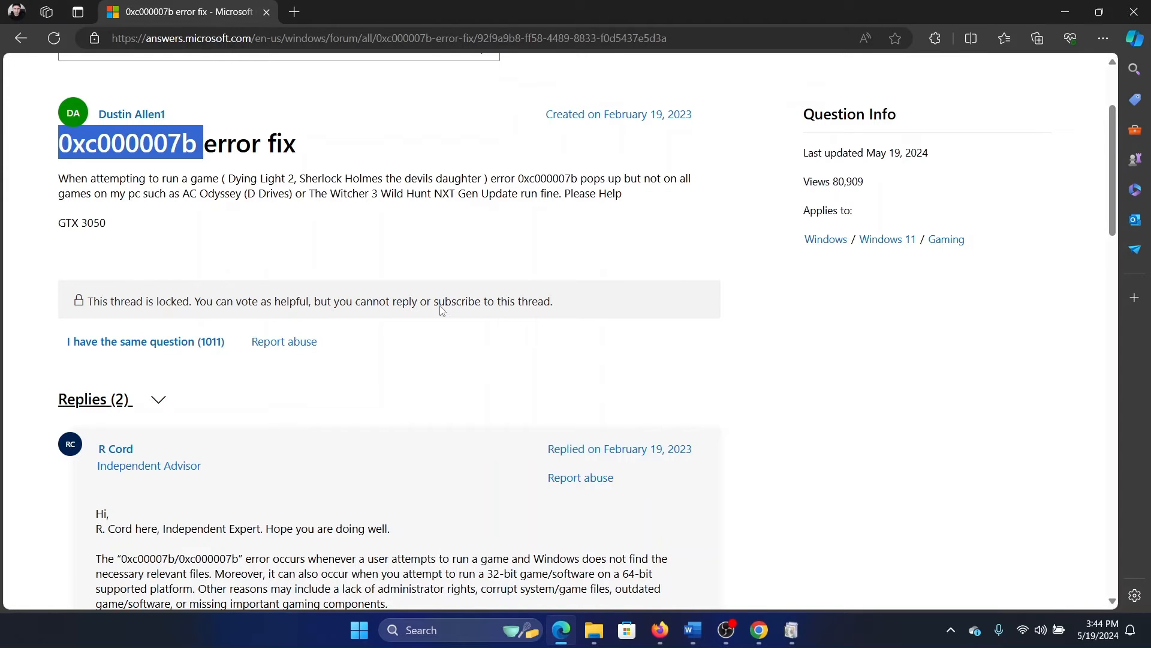
Download the DirectX End-User Runtime Web Installer from Microsoft Download Center.
click(293, 12)
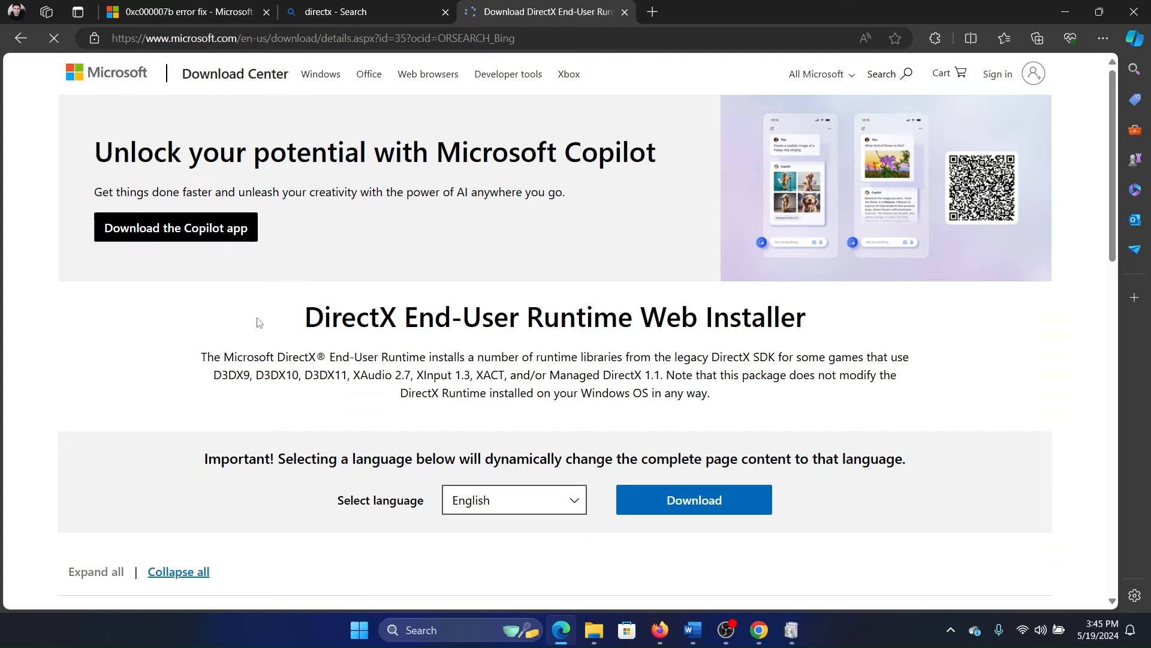
click(693, 499)
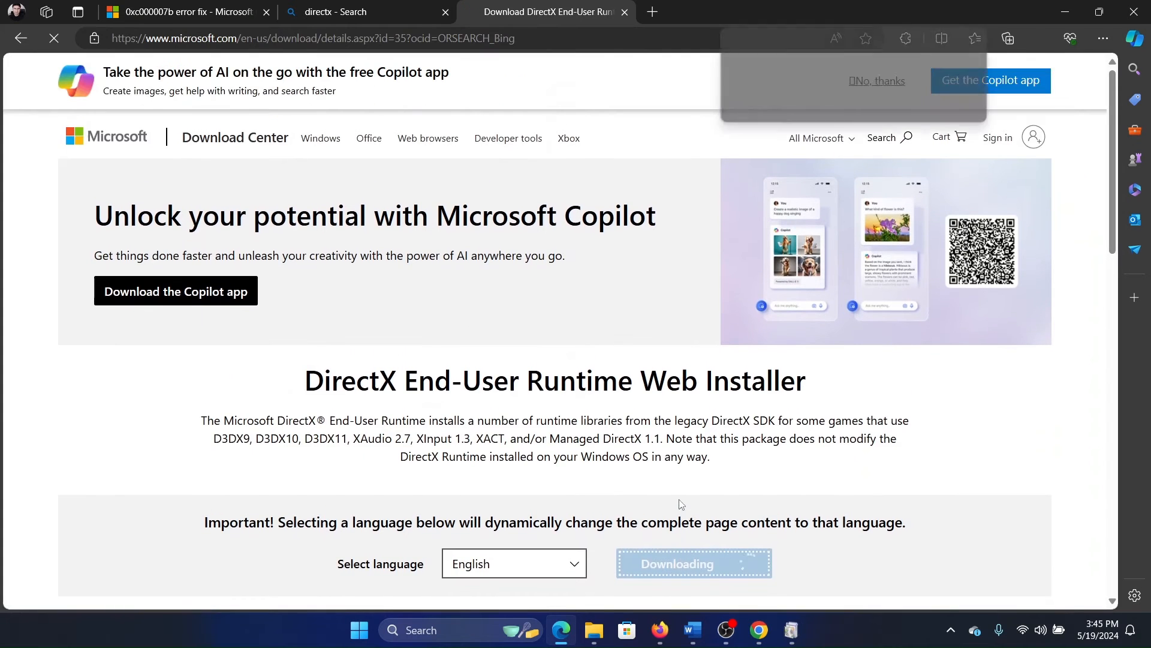
click(1036, 39)
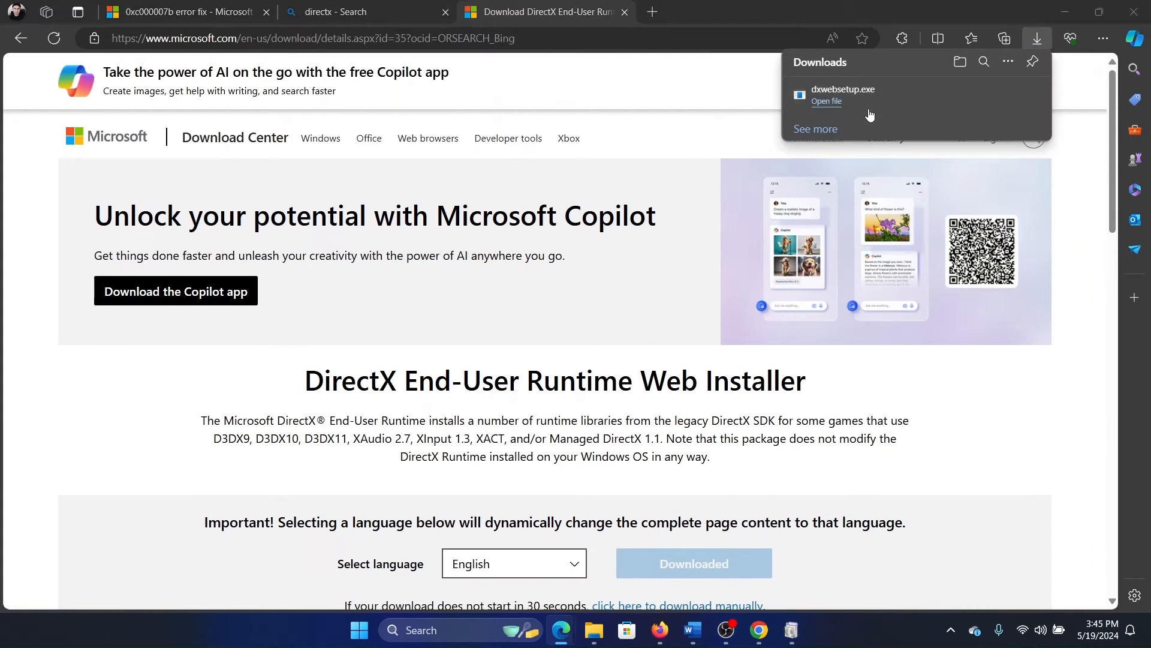
Launch dxwebsetup.exe from Downloads and accept the DirectX license agreement.
click(826, 101)
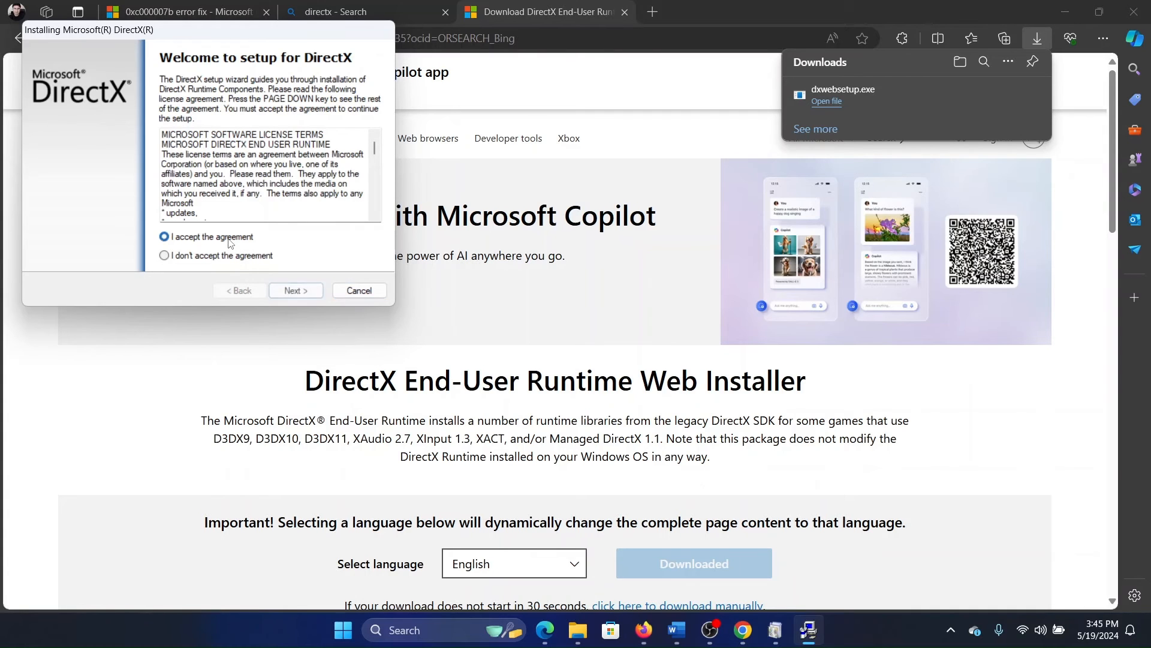
click(295, 291)
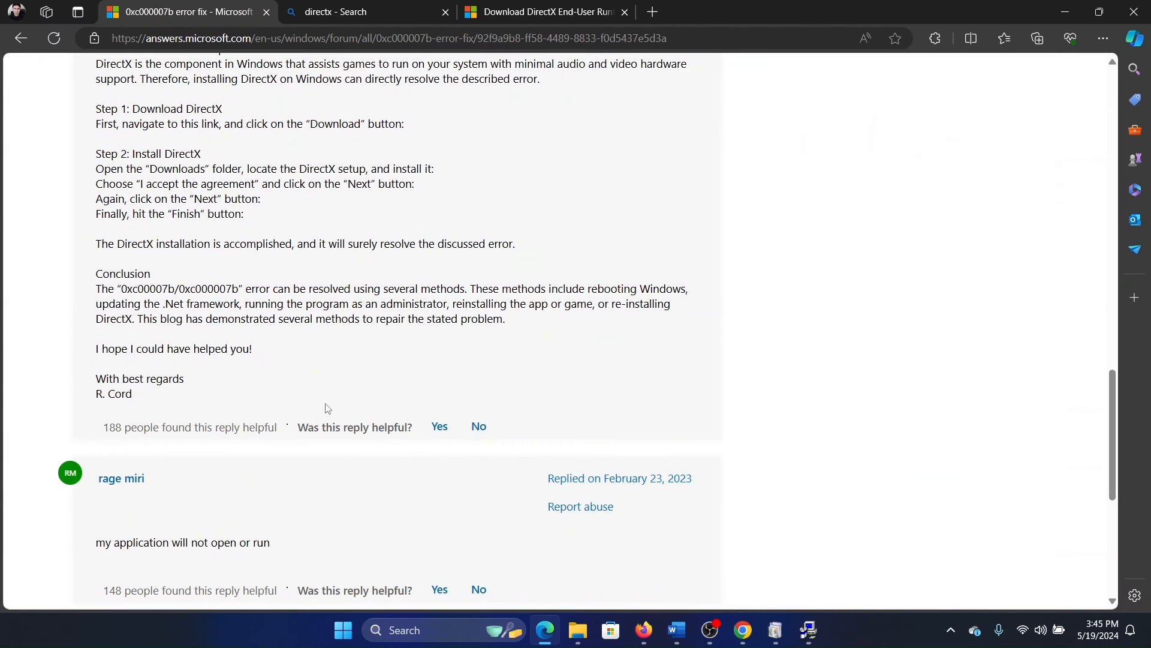
mouse_move(293, 359)
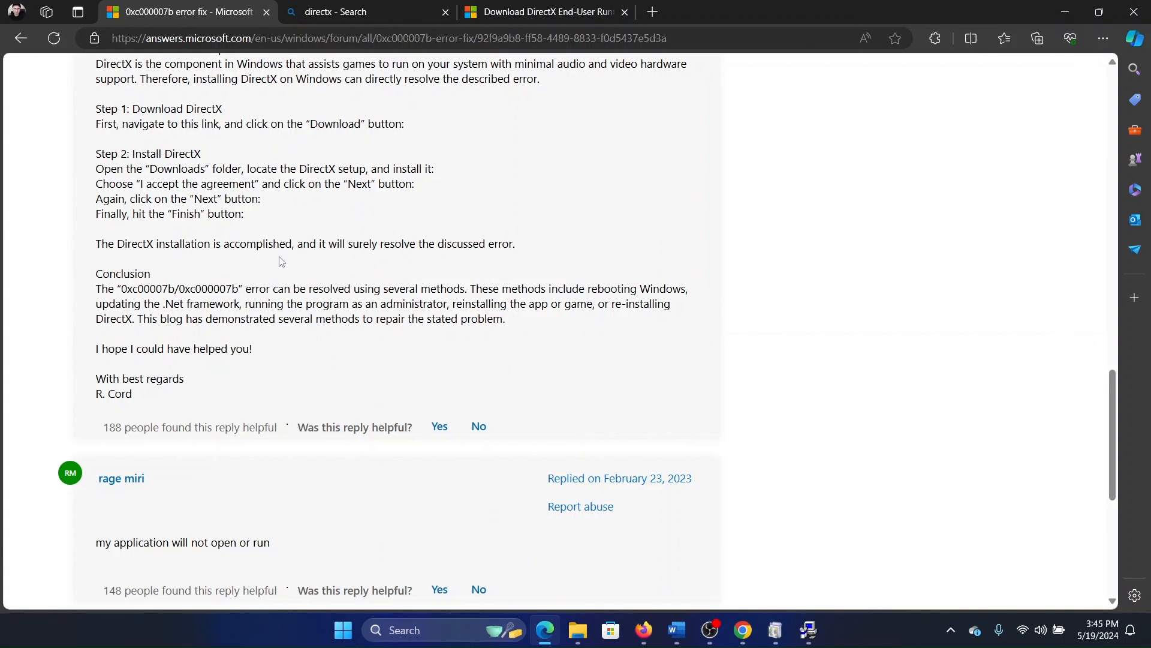
mouse_move(346, 246)
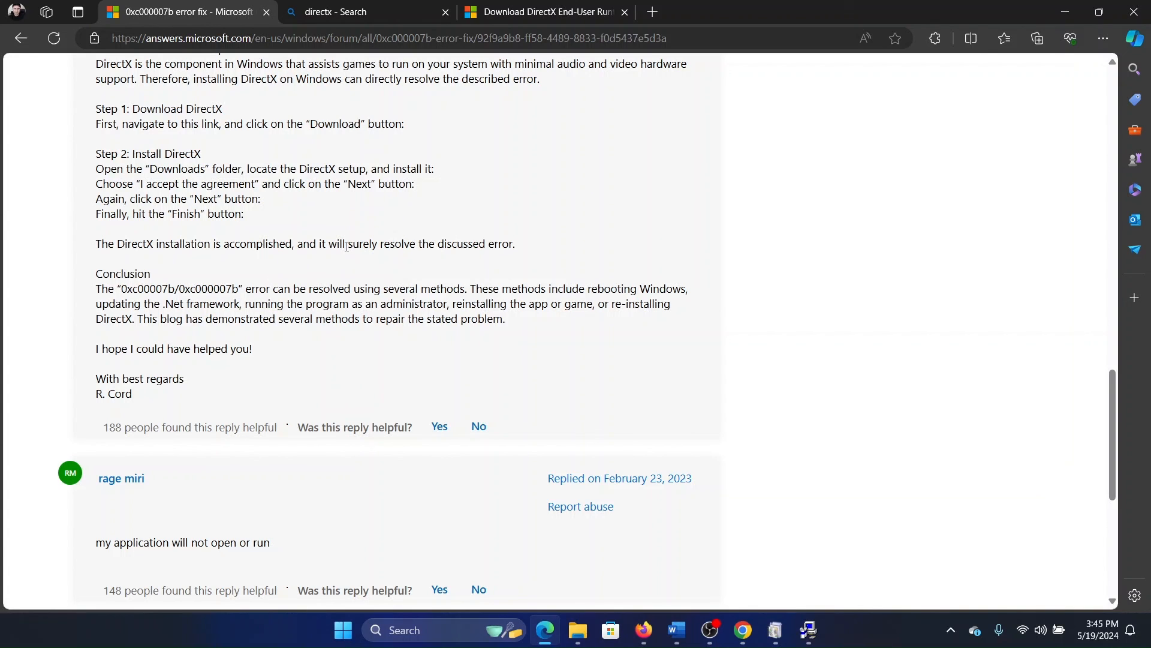